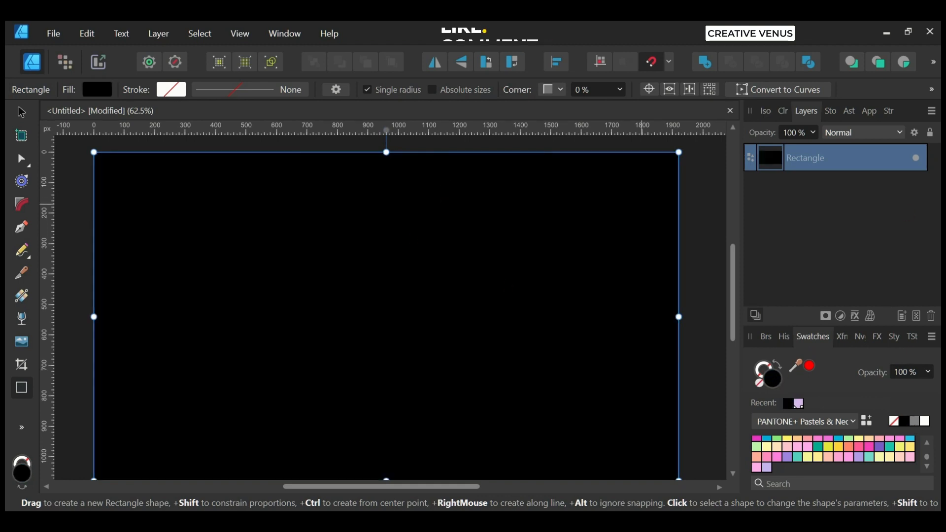
- Fill the background rectangle with dark charcoal grey #292929 and lock its layer
click(96, 89)
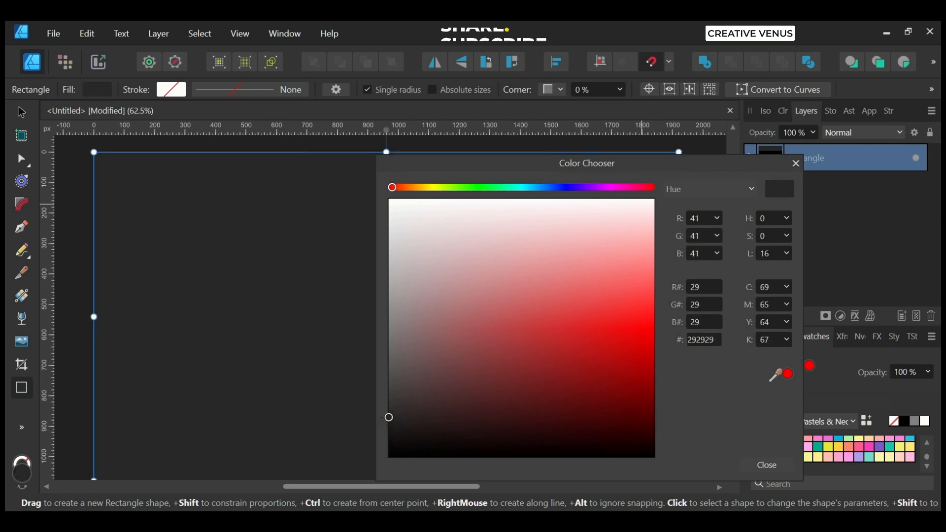
click(765, 465)
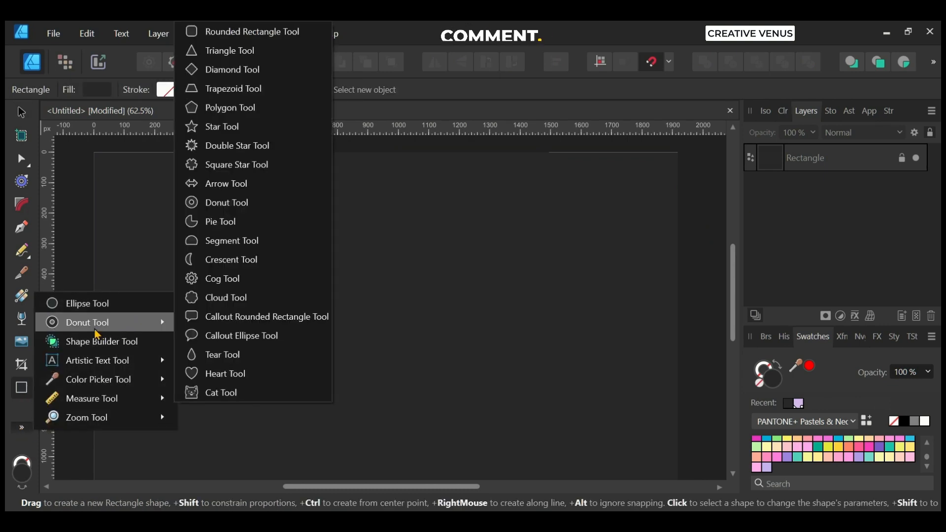
mouse_move(231, 240)
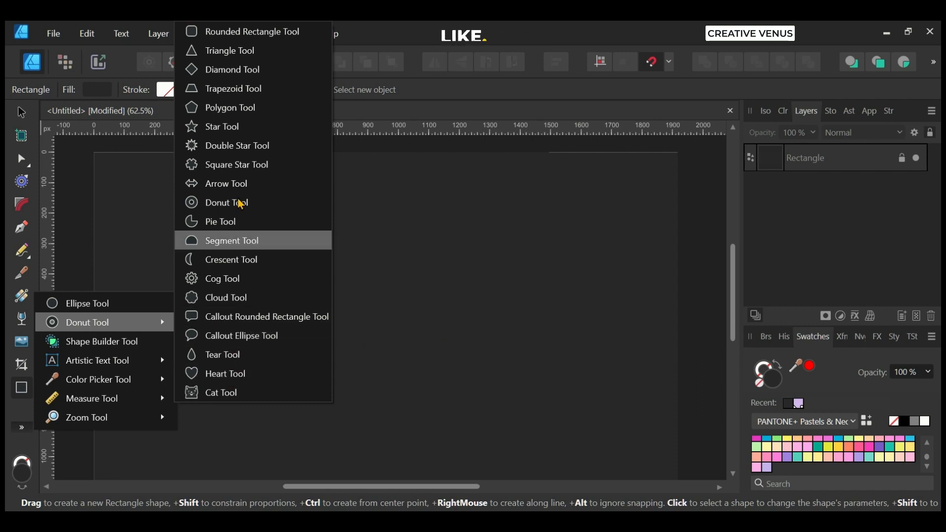
- Draw a donut on the left and fill it with a light-blue-to-soft-pink linear gradient
click(226, 202)
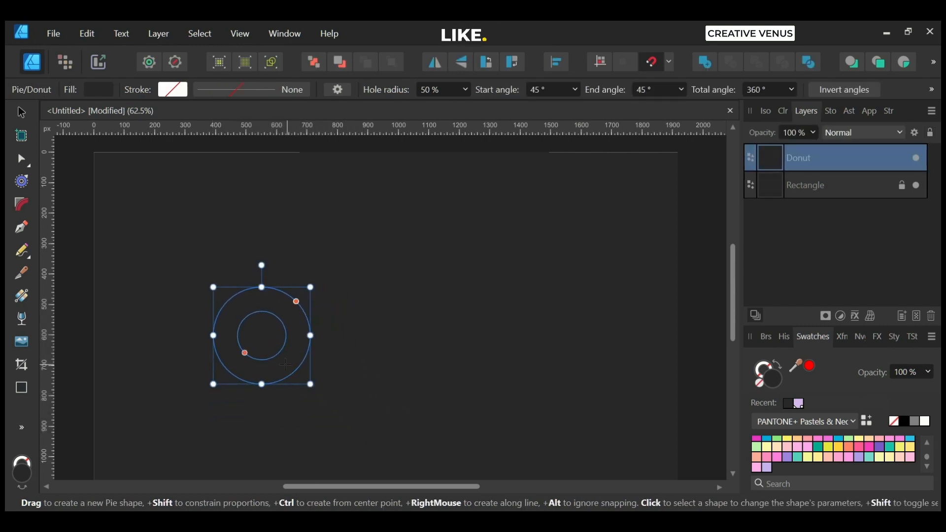
click(20, 113)
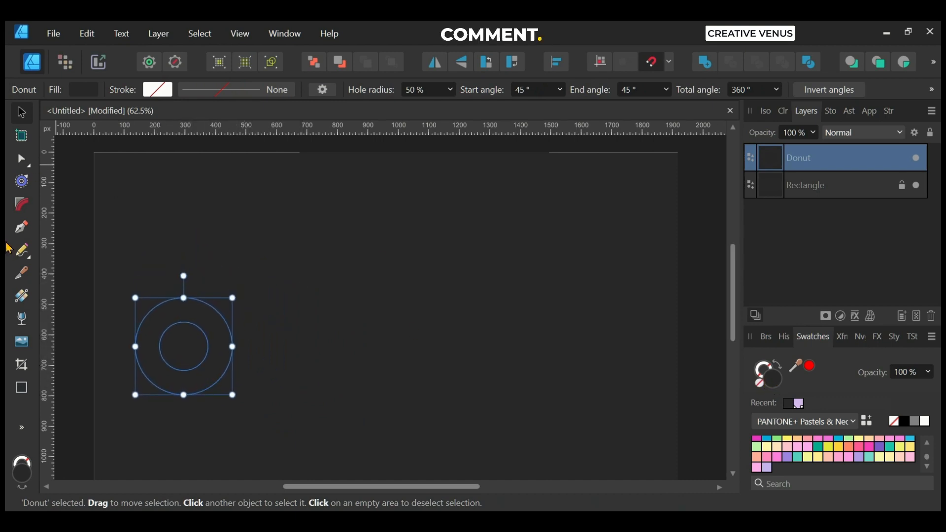
click(21, 296)
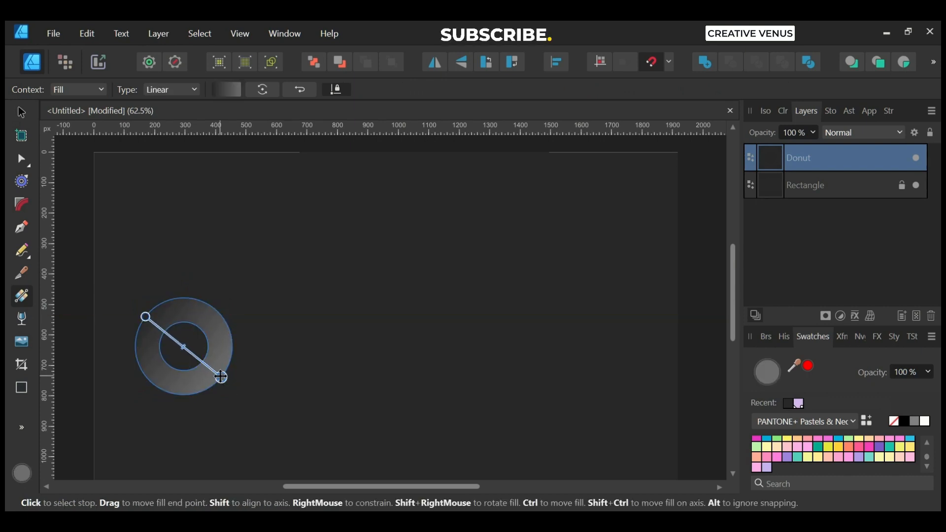
click(868, 457)
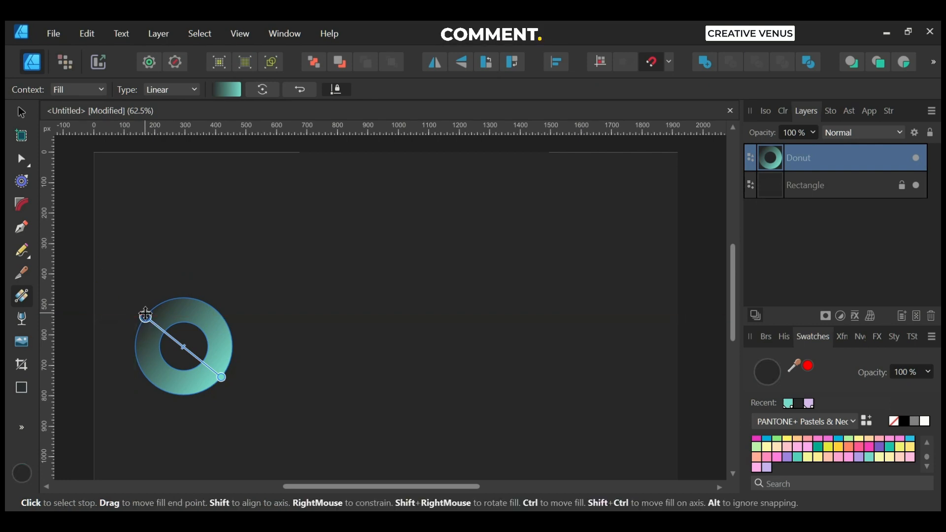
click(795, 455)
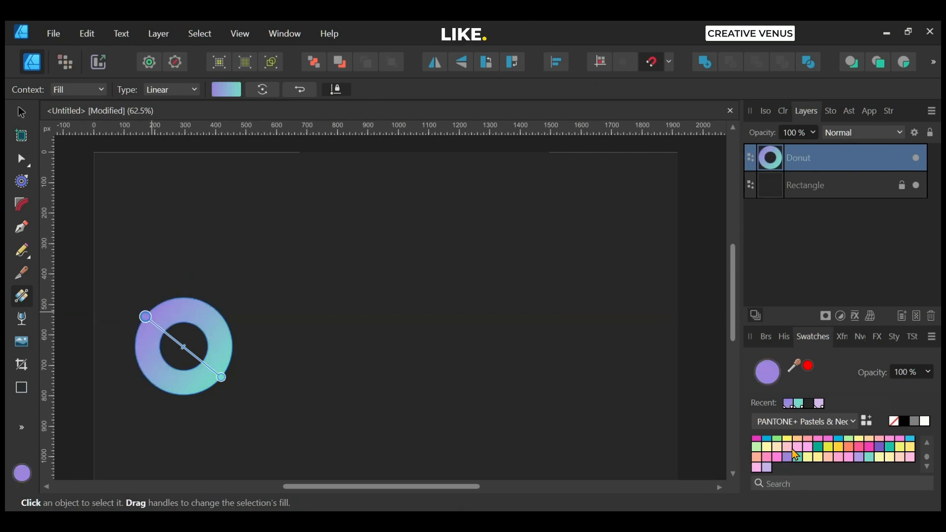
click(821, 452)
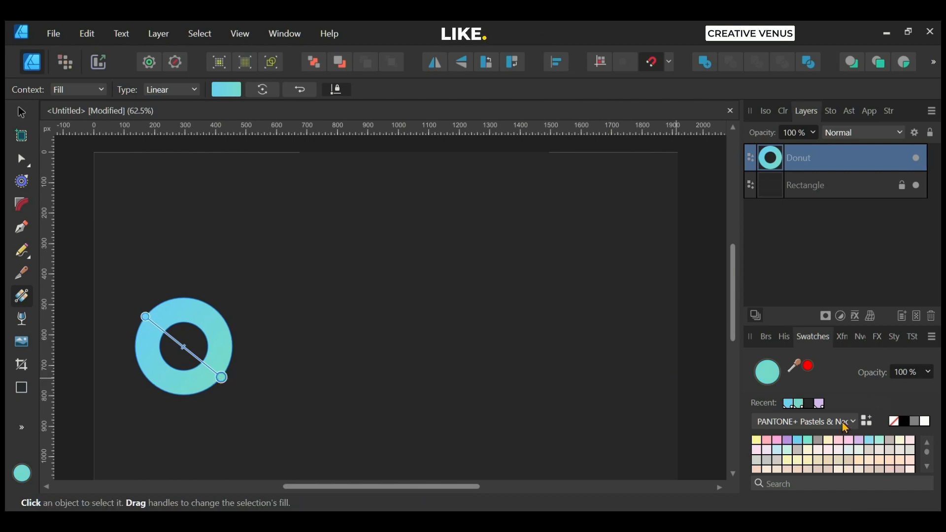
click(838, 445)
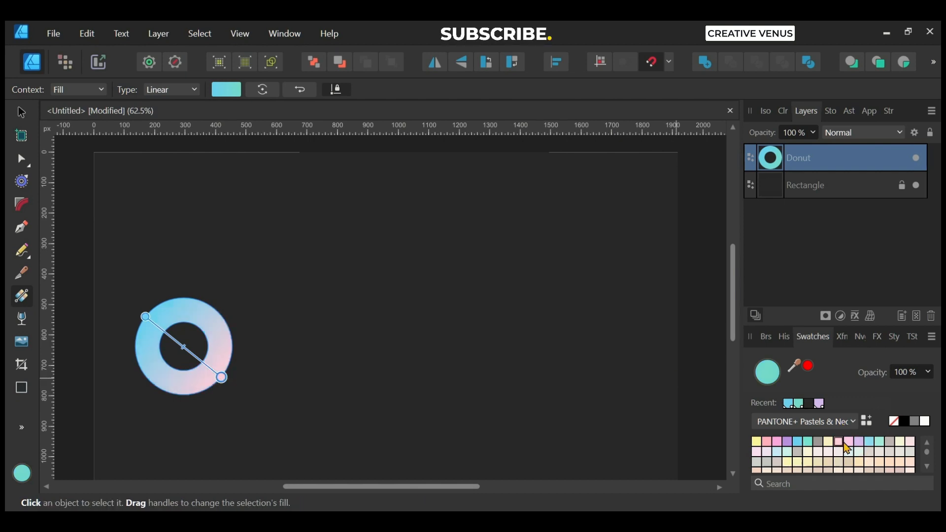
click(839, 444)
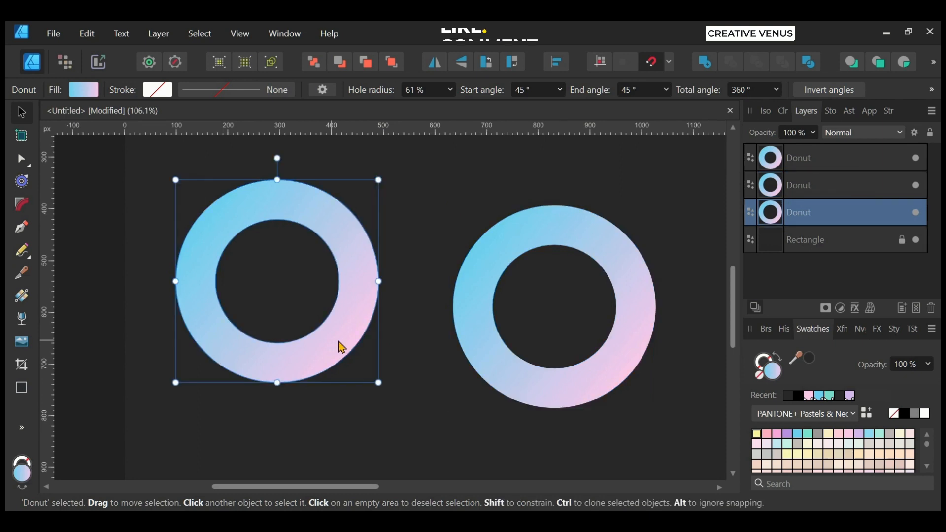
- Duplicate the pastel donut, position the copies, and darken the right donut's gradient stops
click(811, 158)
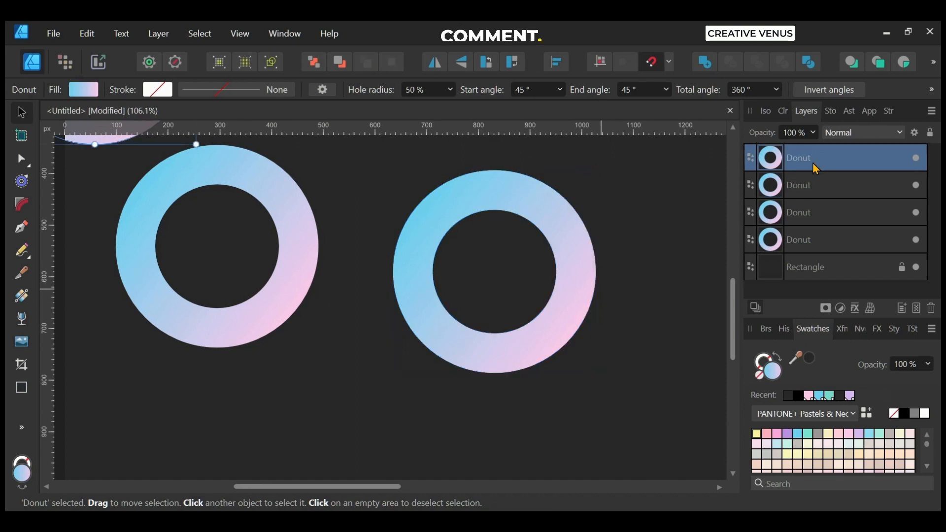
click(845, 185)
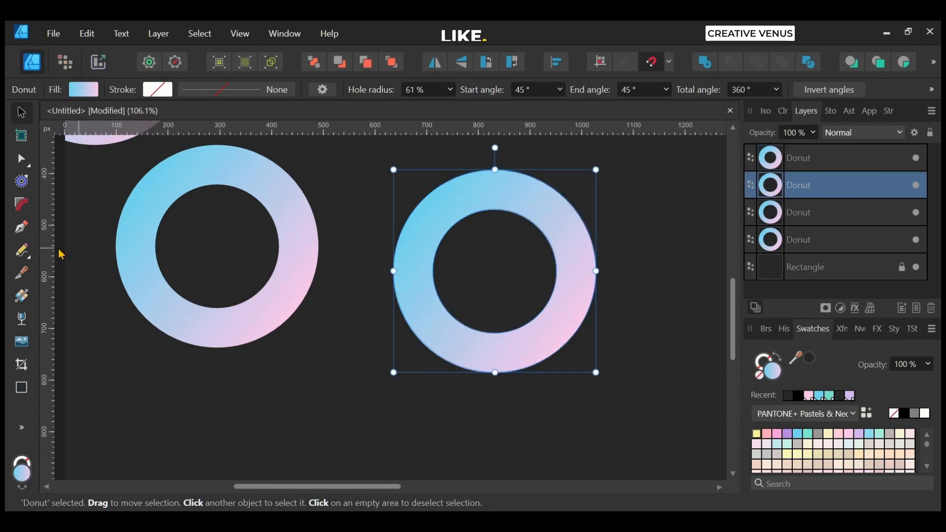
mouse_move(21, 227)
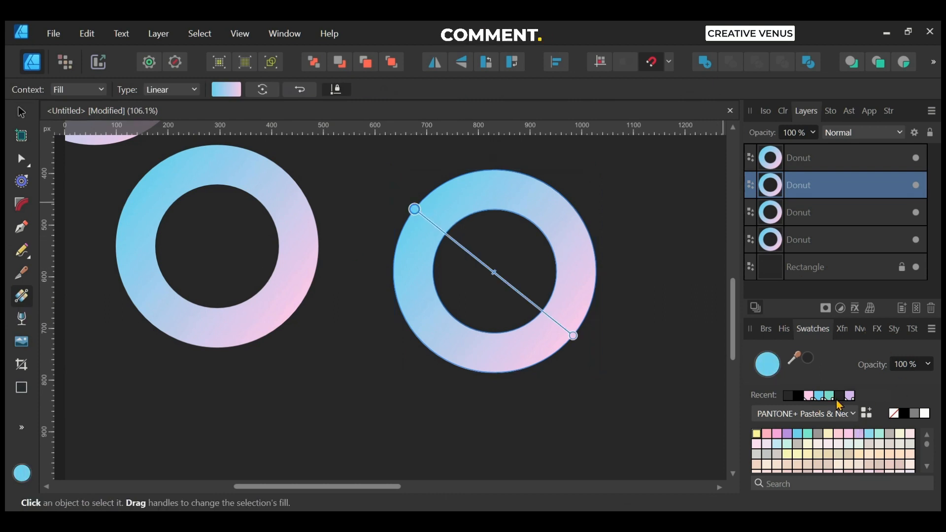
click(846, 396)
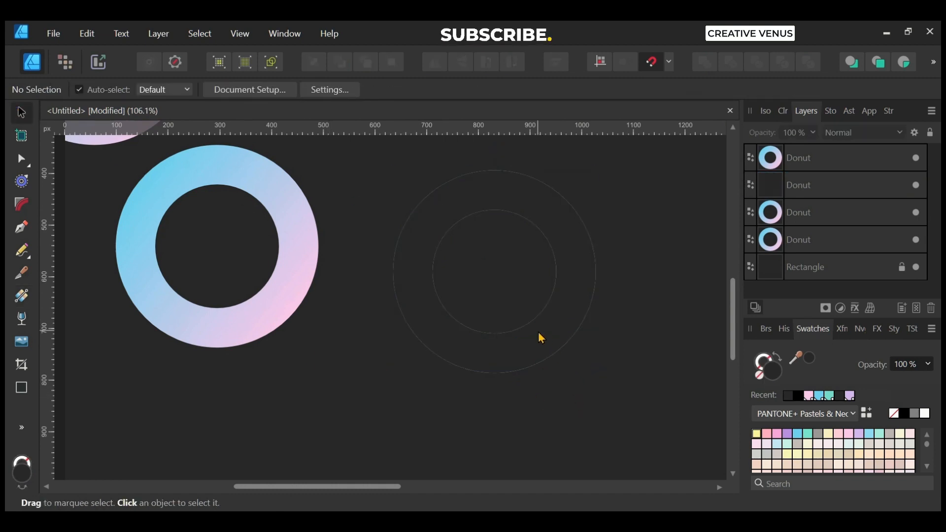
- Fade the dark ring's gradient to pink with one stop at 30% opacity, then group and rotate
click(826, 212)
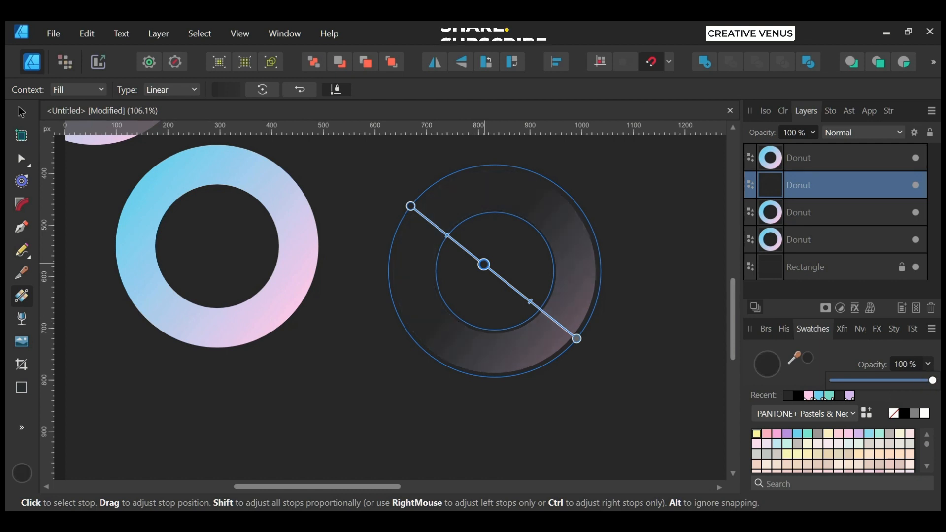
mouse_move(434, 214)
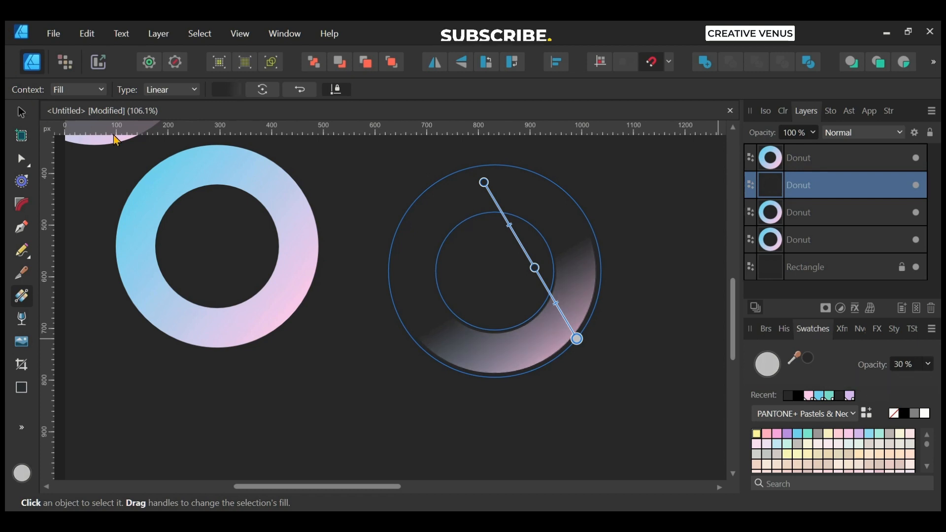
click(352, 439)
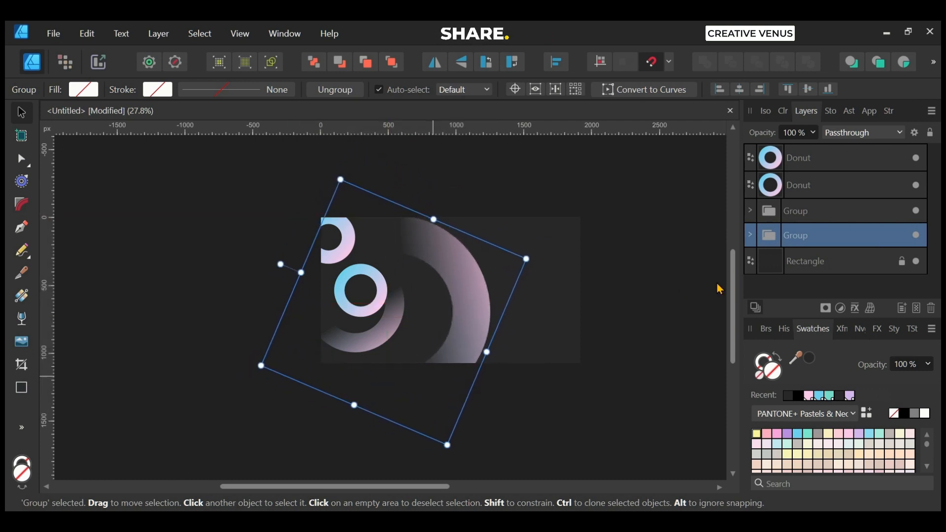
- Rotate the large grouped ring so its dark arc sweeps beneath the left pastel ring
click(750, 236)
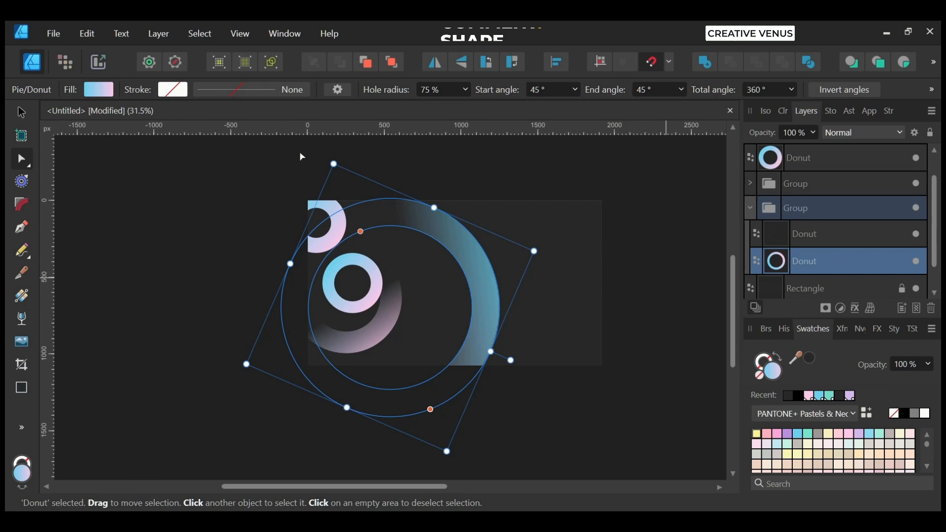
click(160, 213)
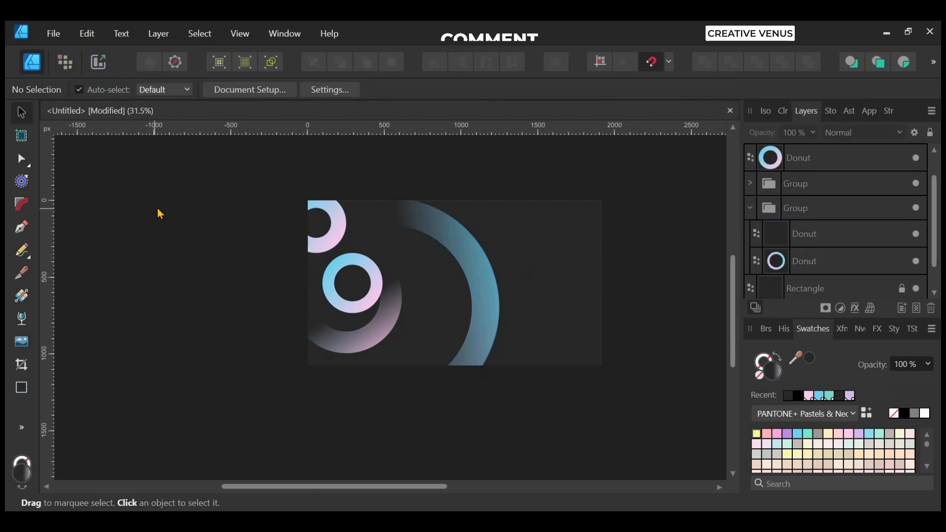
click(806, 288)
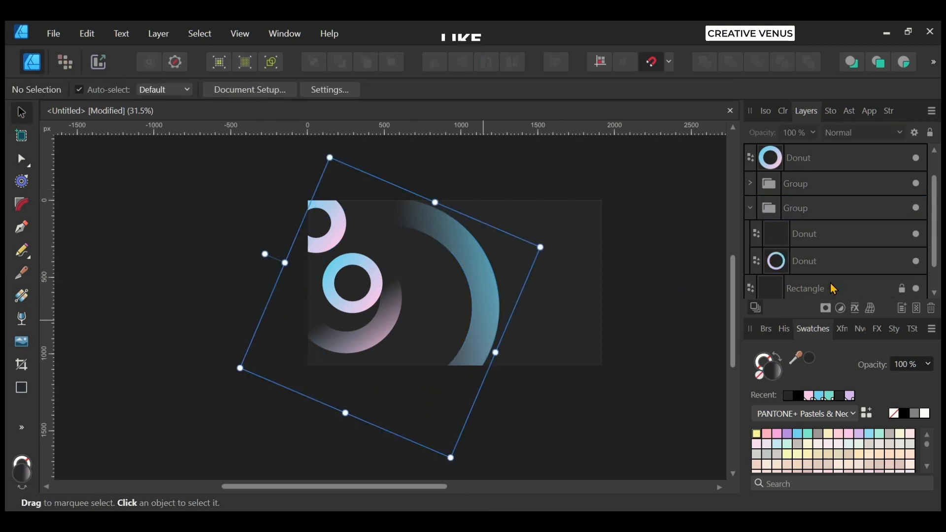
click(804, 234)
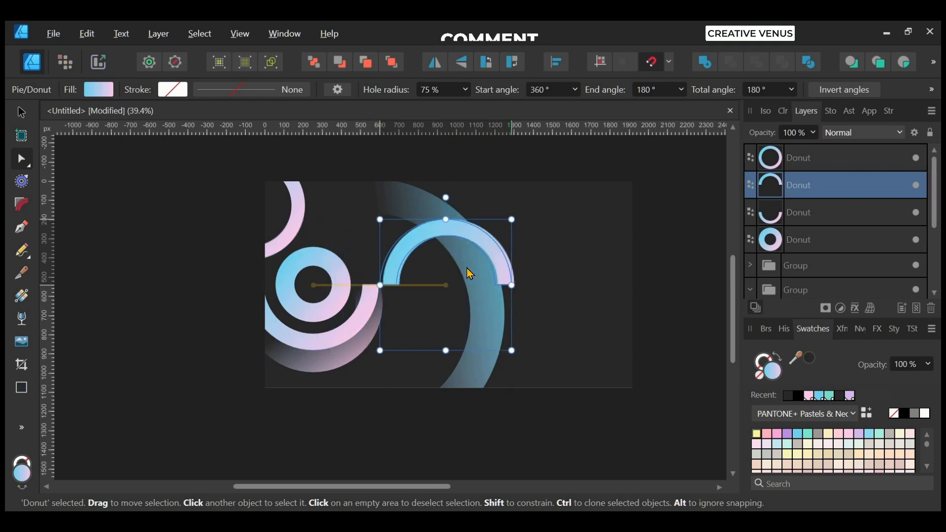
- Trim a duplicated donut to a quarter arc (Start 360°, End 180°) and convert it to curves
scroll(up, 3)
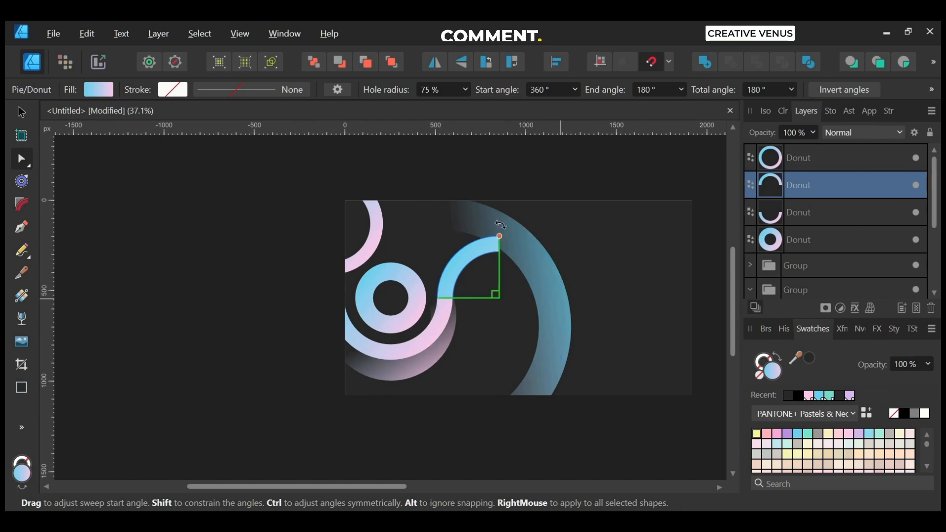
click(814, 212)
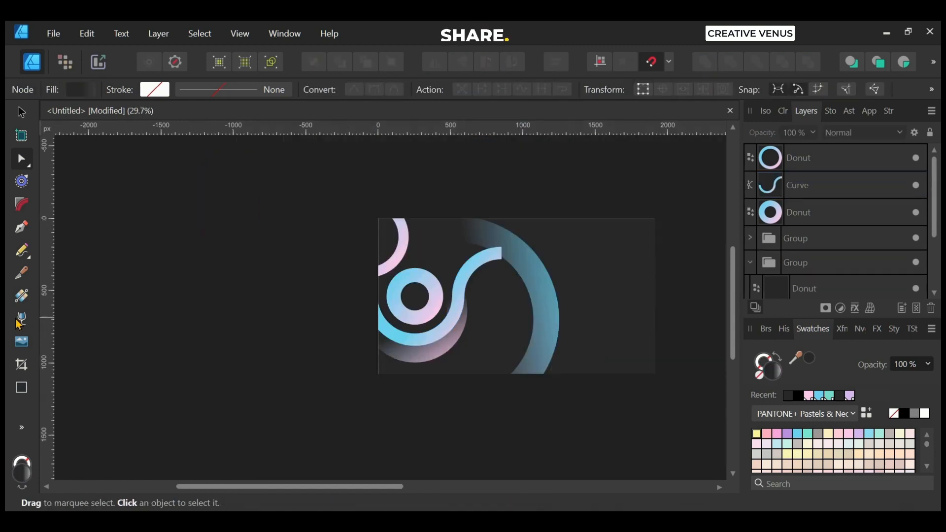
- Extend the S-band past the top edge and place a copy curving up at lower right
click(21, 386)
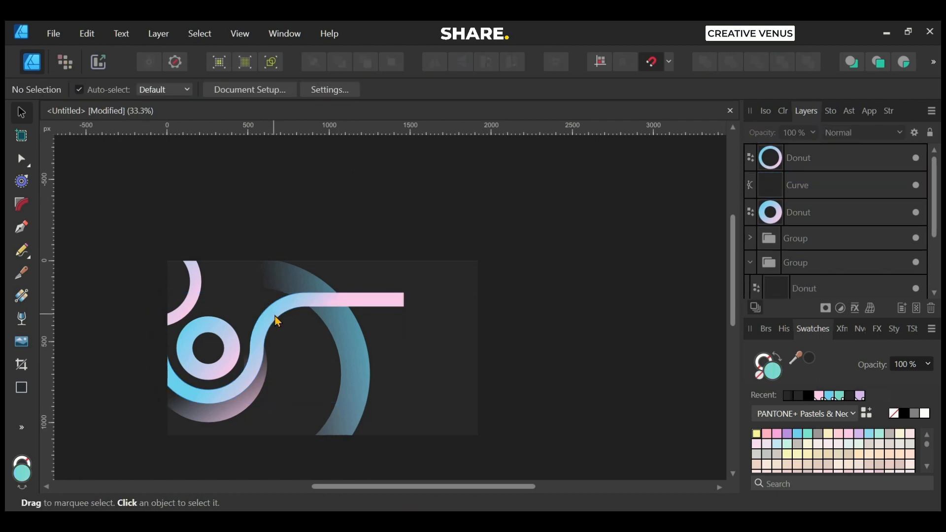
click(274, 316)
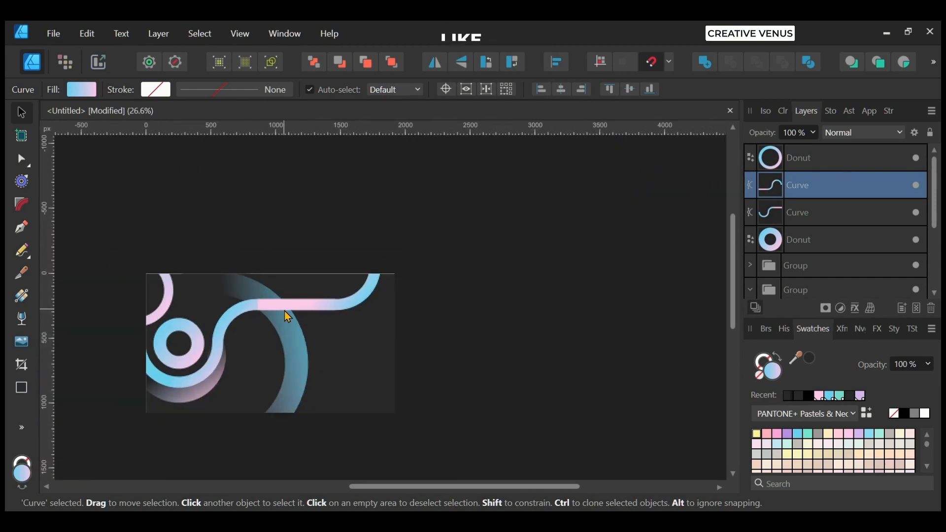
click(407, 344)
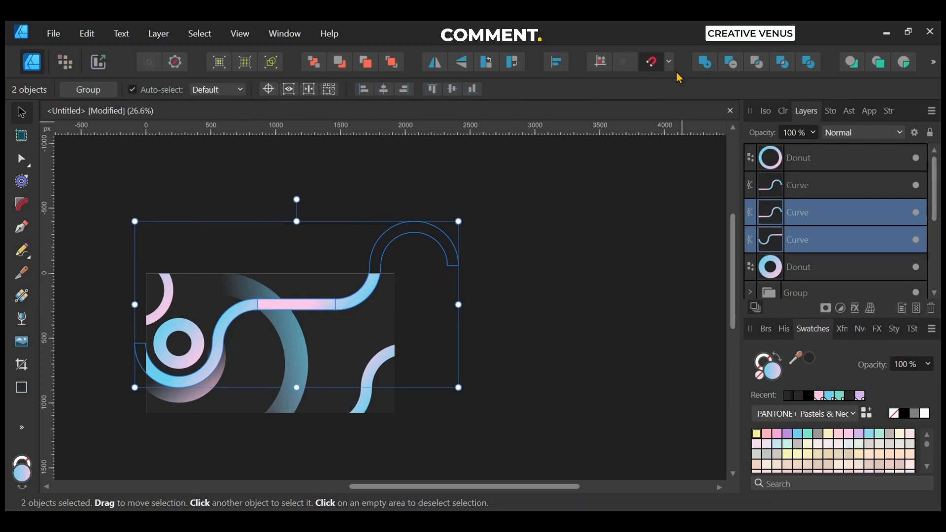
click(436, 345)
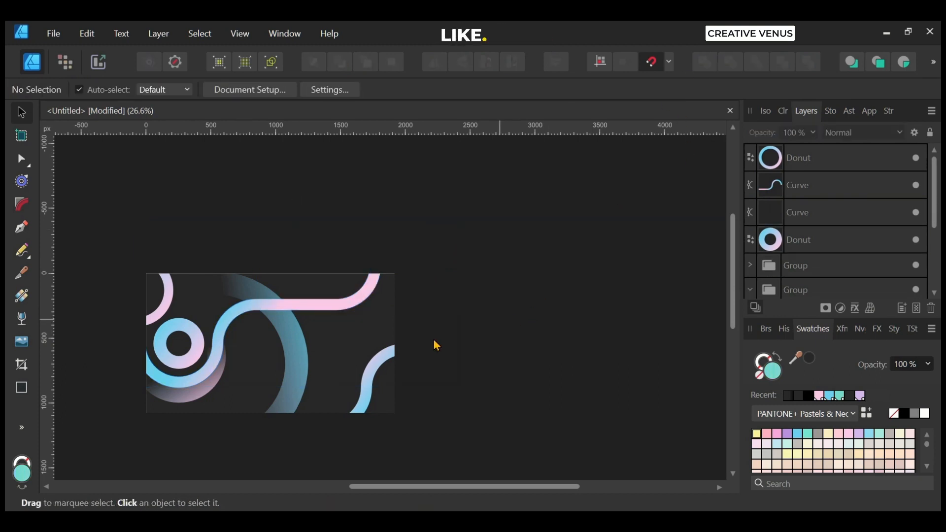
click(337, 410)
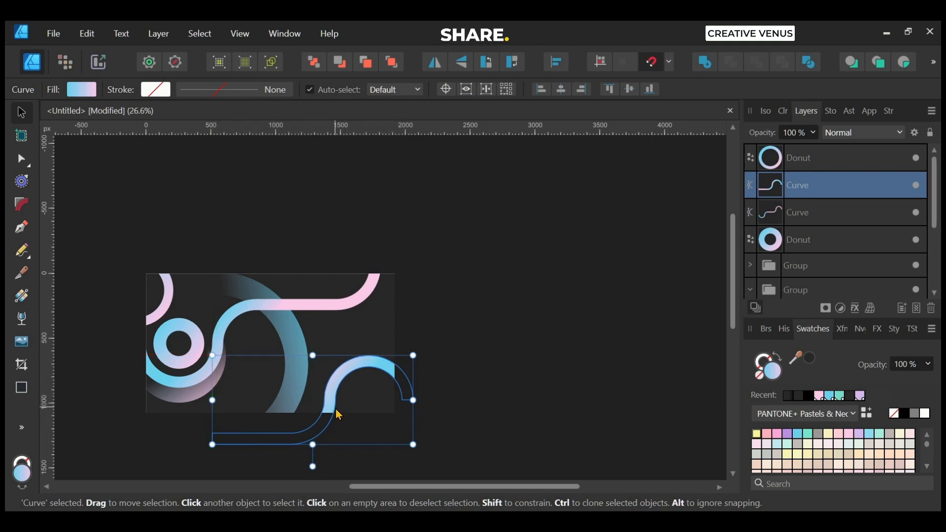
mouse_move(21, 227)
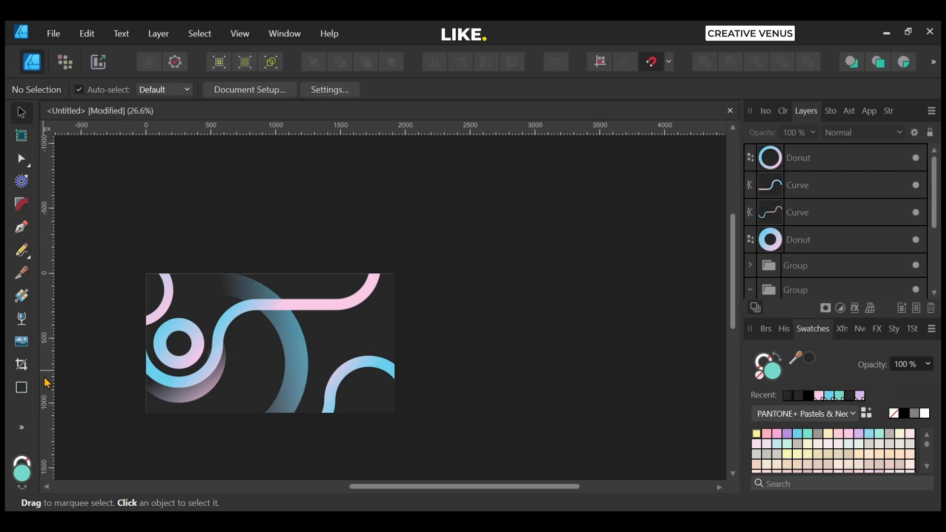
click(22, 387)
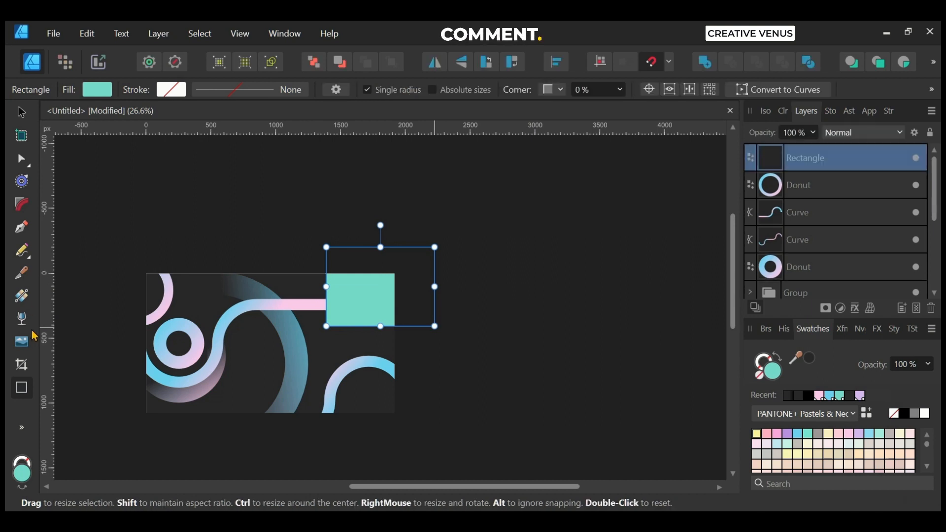
- Cover the pink band's right end with a rectangle whose dark linear gradient fades to 0% opacity
click(21, 295)
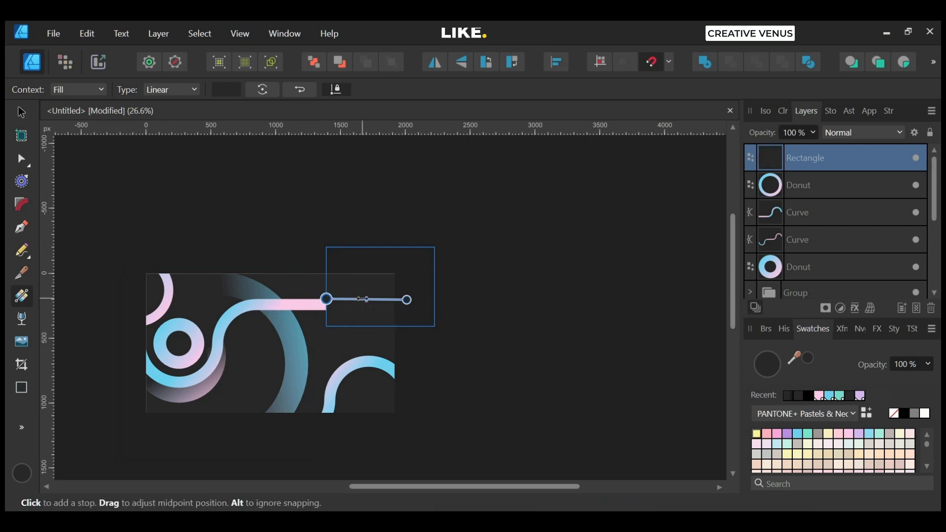
click(350, 300)
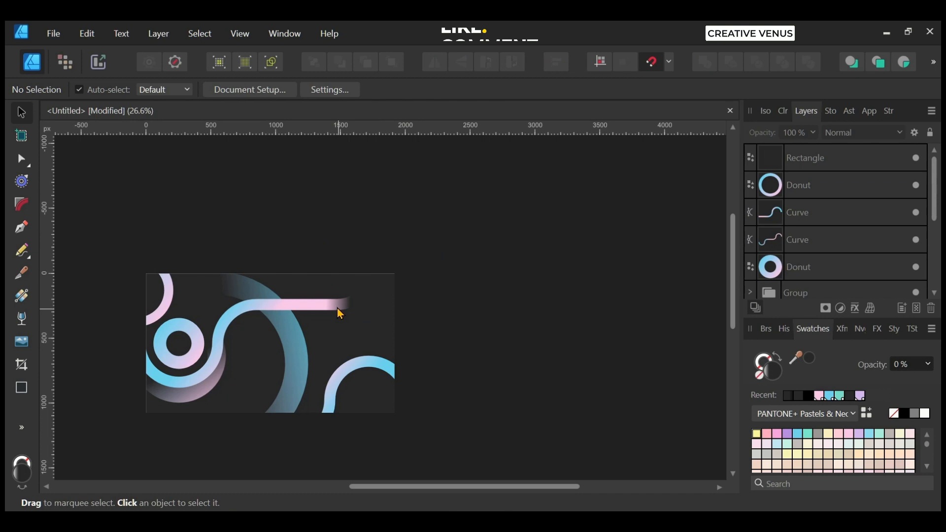
click(804, 158)
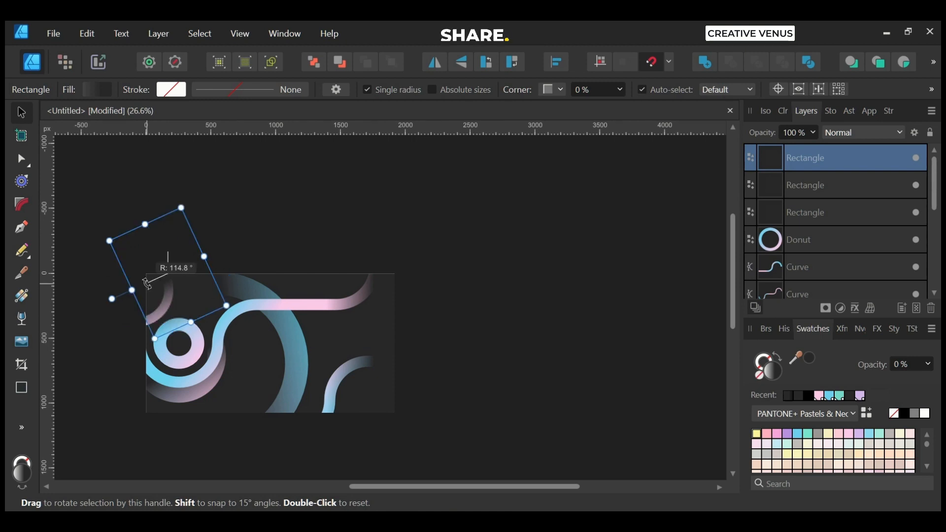
- Place rotated copies of the fade rectangle over the top-left arc and lower-right band ends
double_click(147, 284)
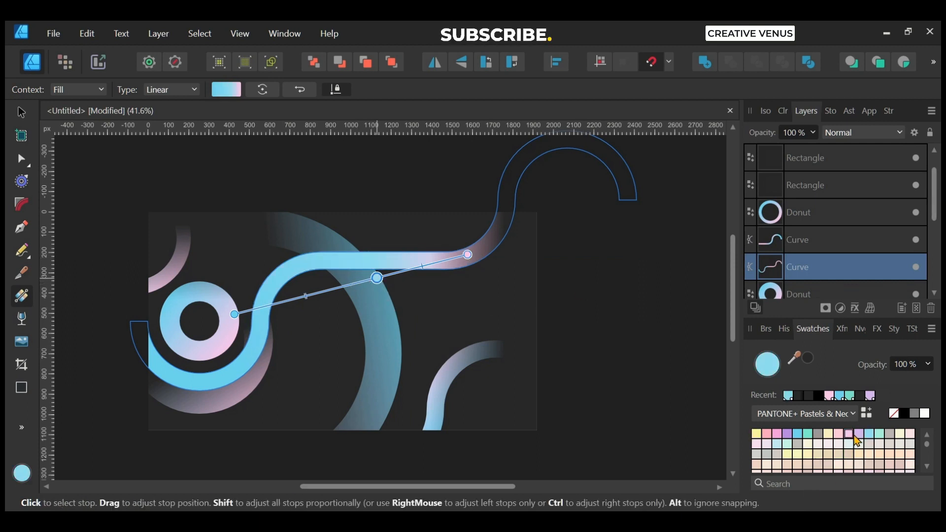
- Recolour the S-band's gradient stops to bright blue, lavender and pink
click(785, 433)
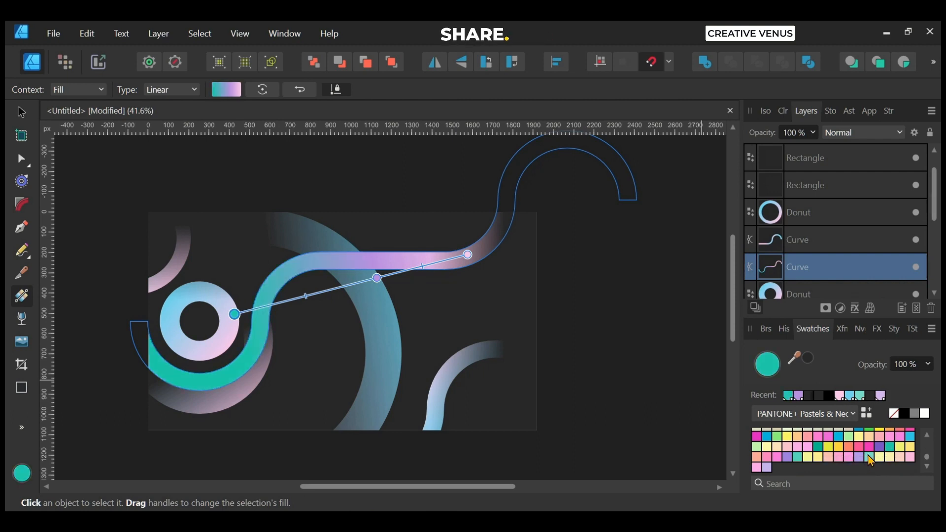
click(911, 443)
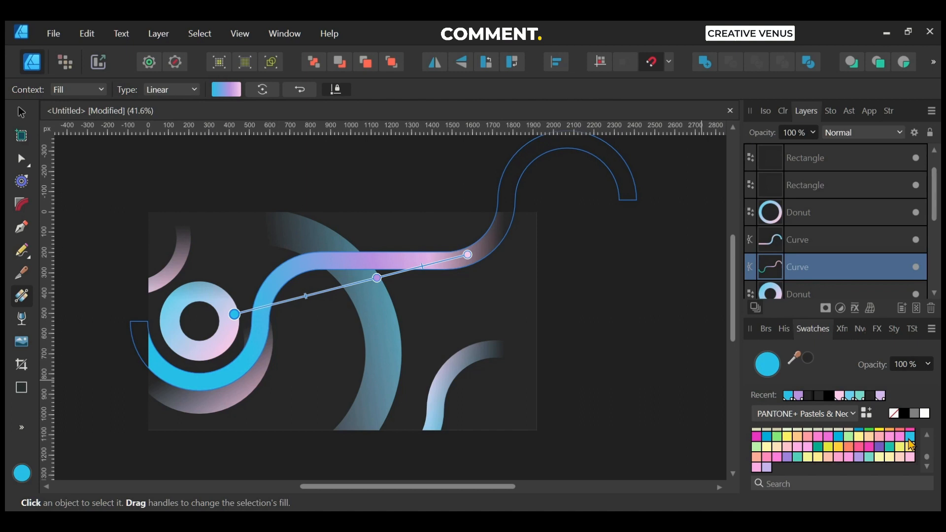
click(375, 278)
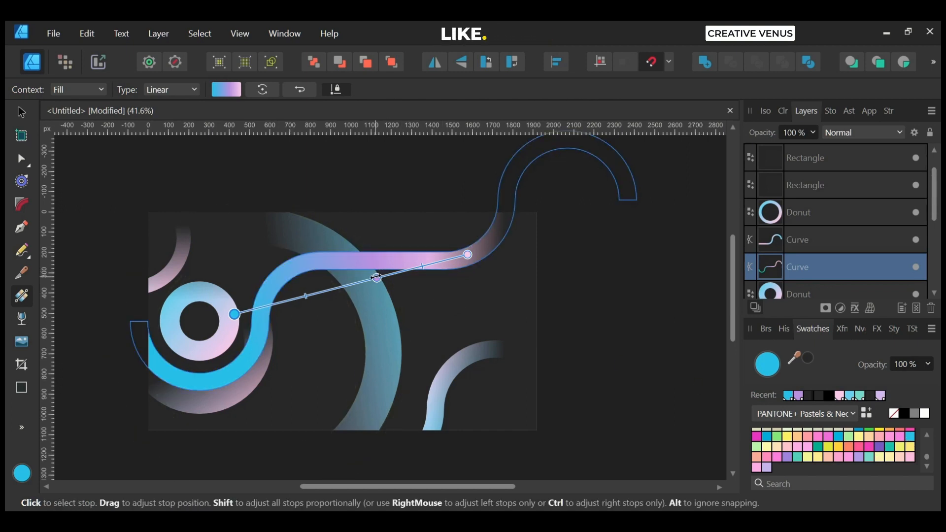
click(802, 445)
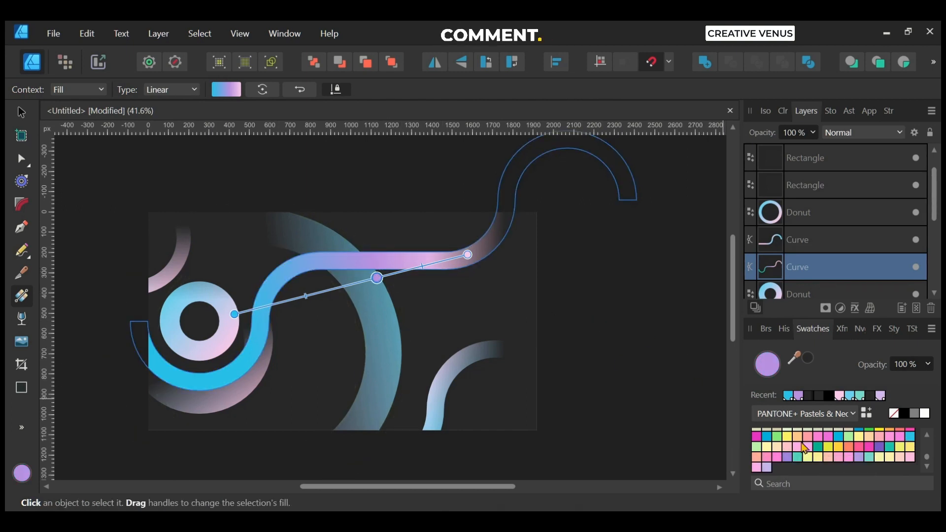
click(779, 438)
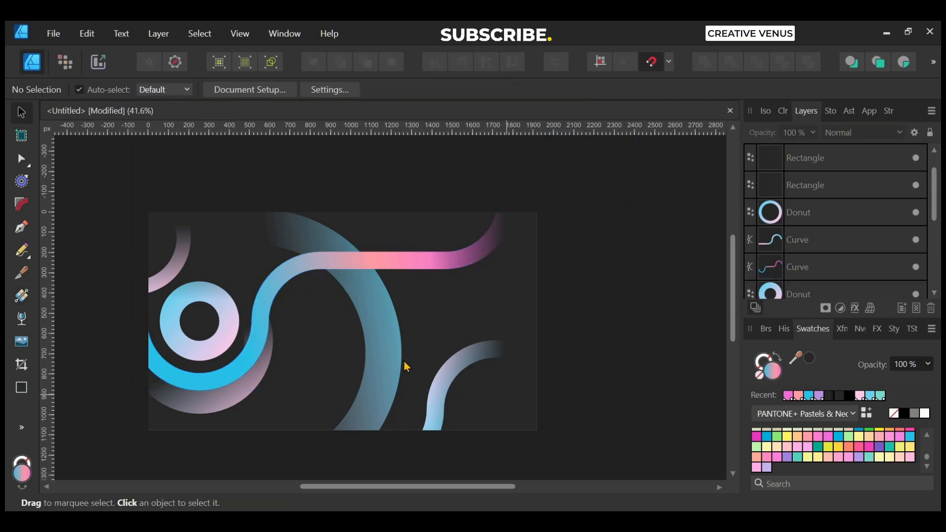
- Select the dark overlay rectangle over the small lower-right band to fade its end
click(324, 270)
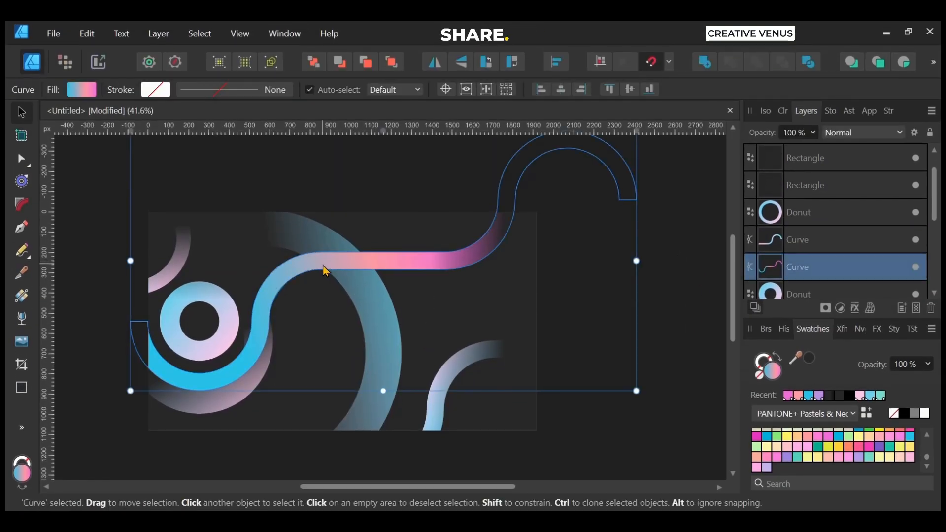
click(805, 158)
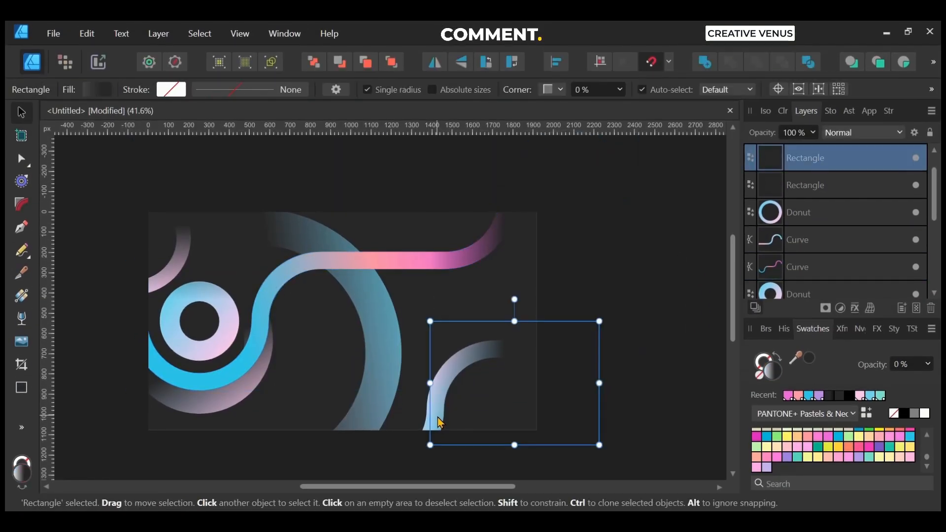
click(435, 422)
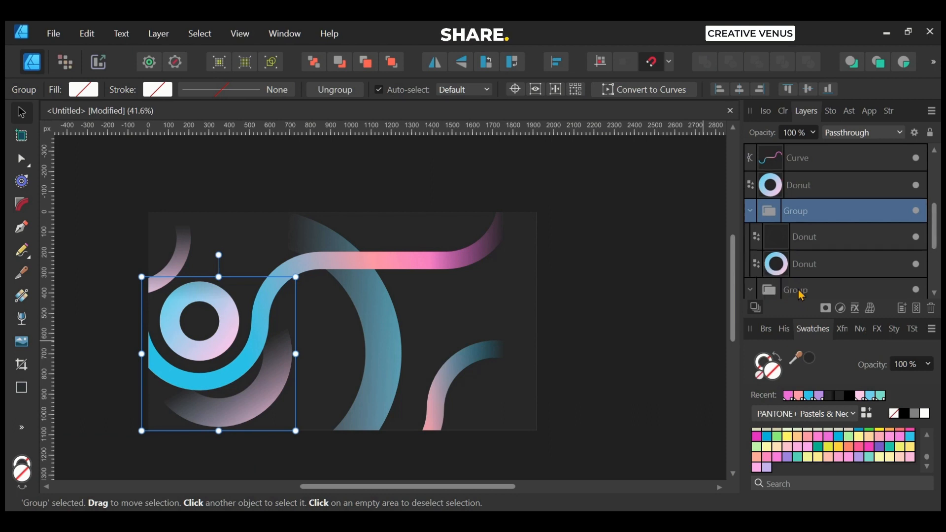
- Recolour the partial ring behind the small donut with a magenta gradient and enlarge it
click(804, 263)
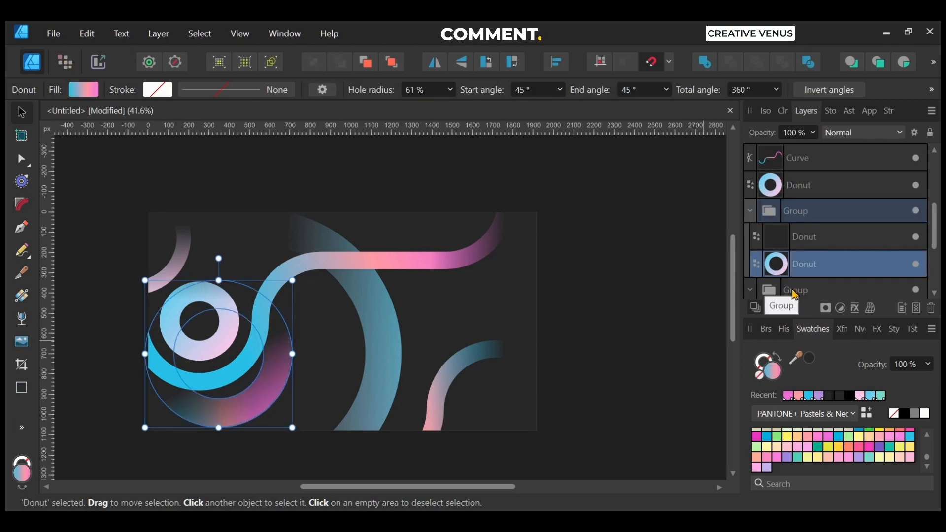
click(593, 321)
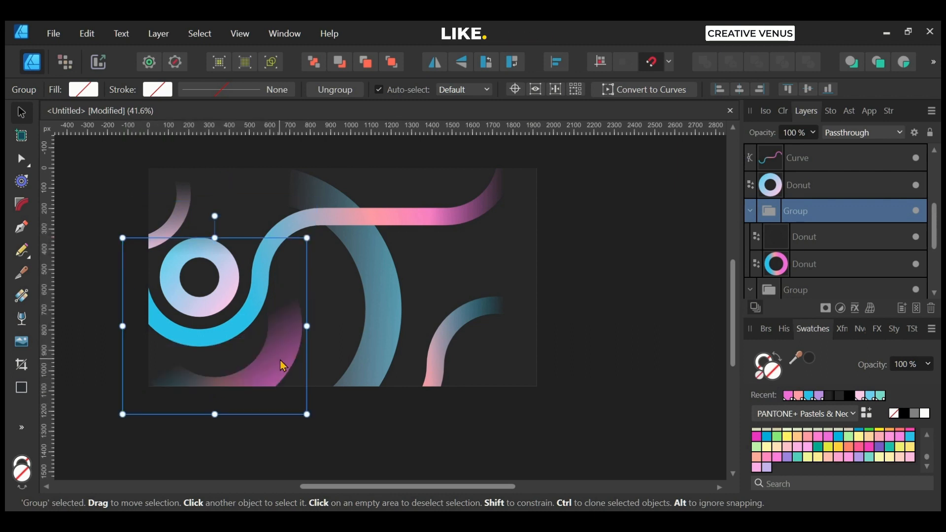
click(244, 328)
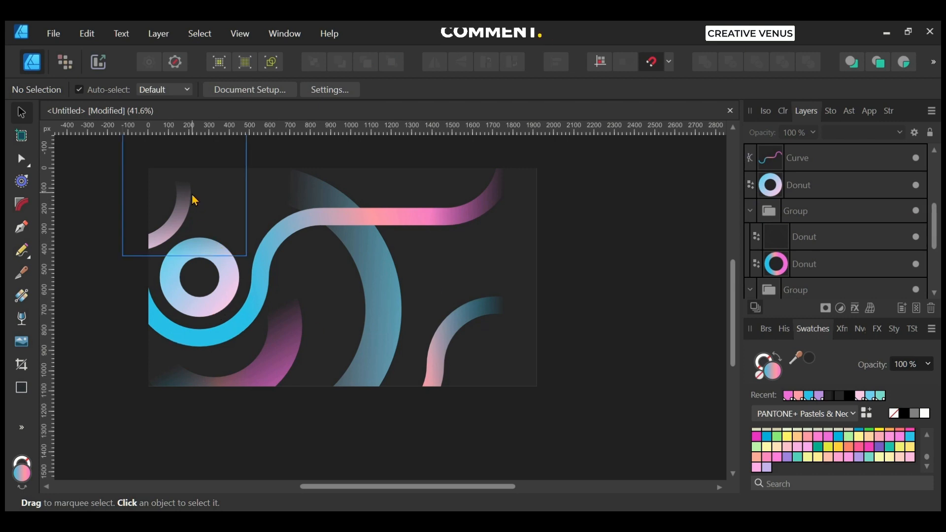
click(184, 211)
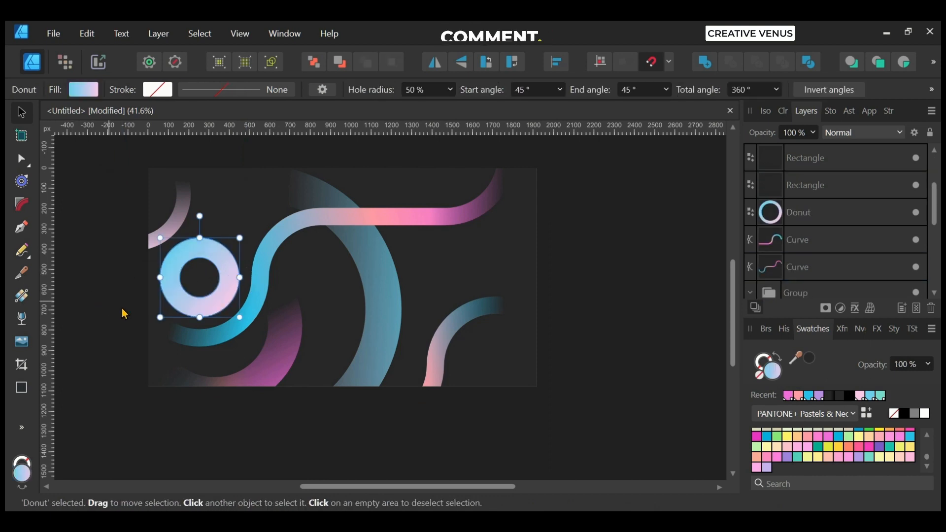
click(354, 219)
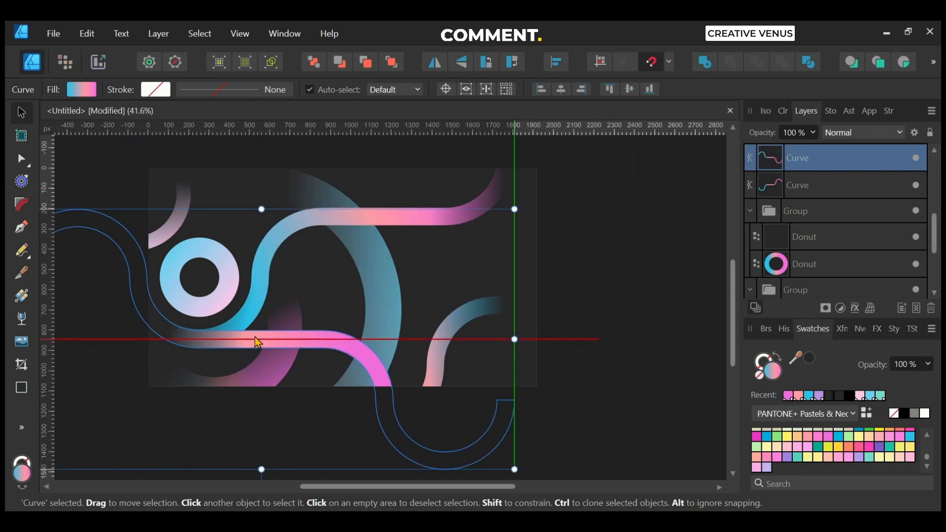
- Place the duplicated hot-pink curve across the lower slide and select the small donut ring
click(621, 322)
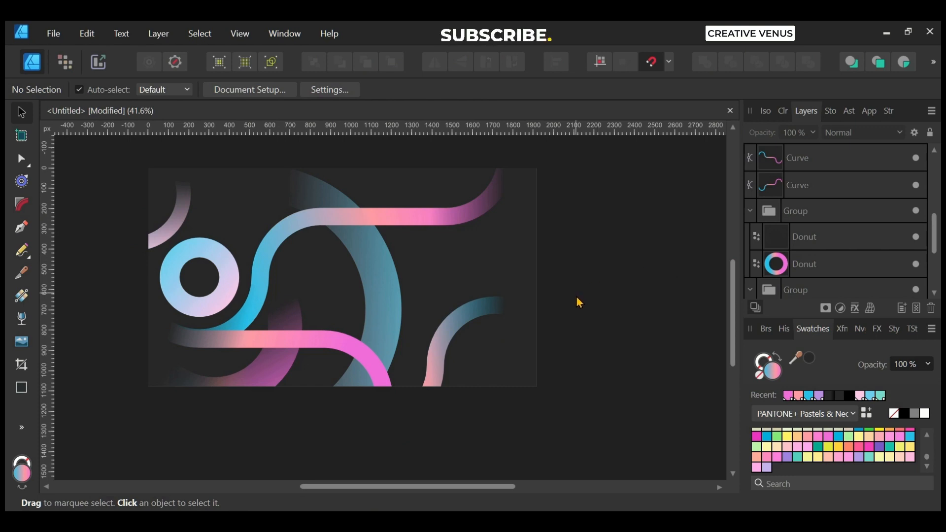
click(199, 276)
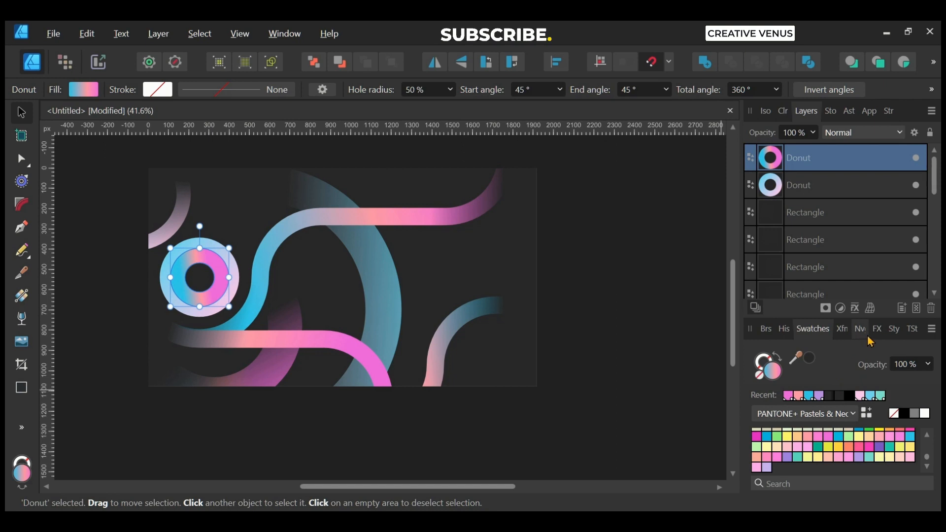
- Give a donut copy 21.8 px Gaussian Blur and low fill opacity, placed behind the original
click(876, 329)
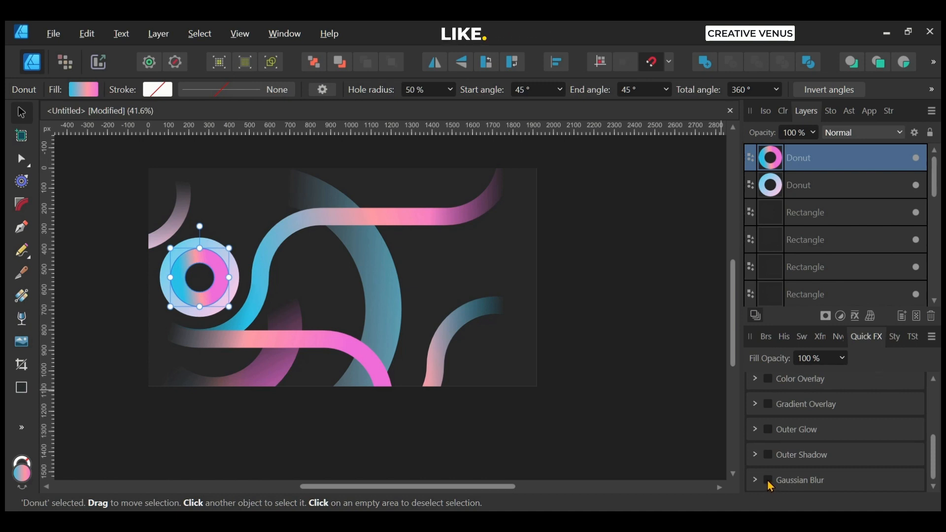
click(768, 479)
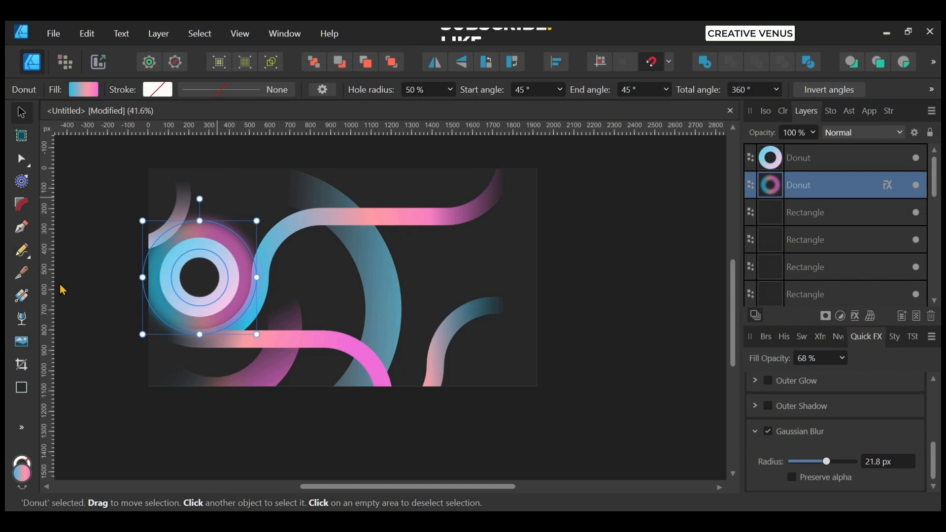
click(804, 212)
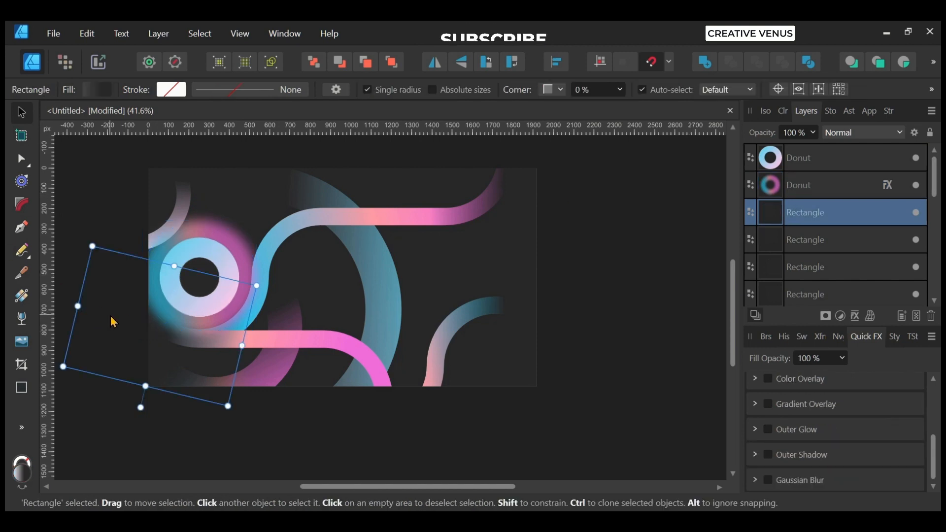
click(815, 157)
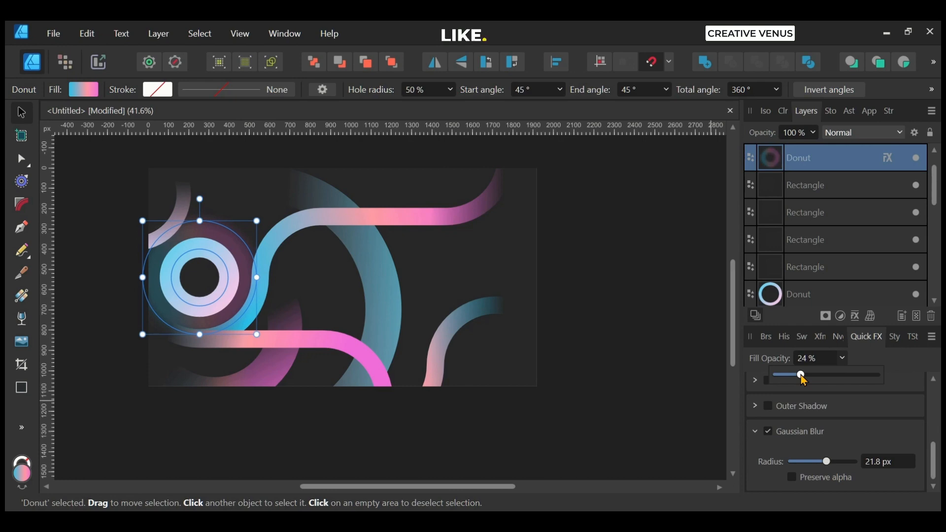
click(530, 352)
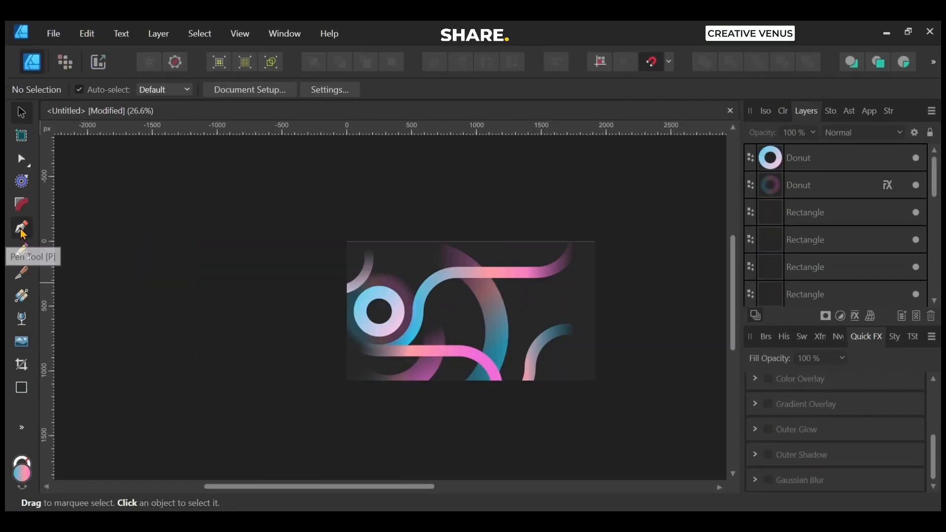
- Draw a pale-pink stroked pen curve and group rotated copies of it into a mesh
click(21, 229)
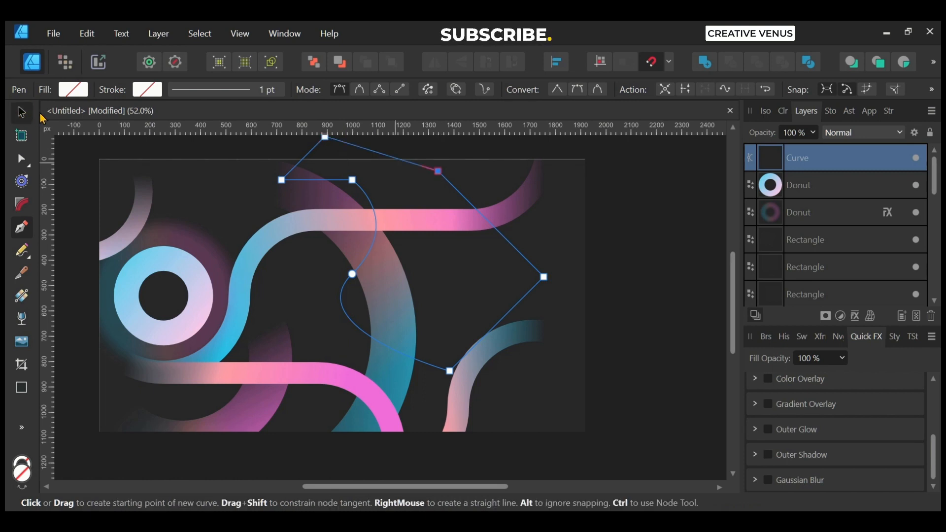
click(19, 113)
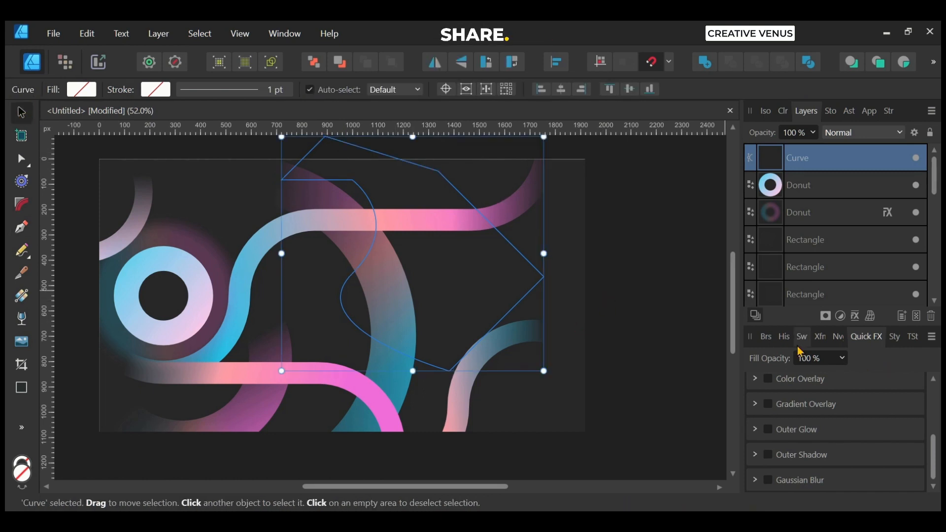
click(813, 336)
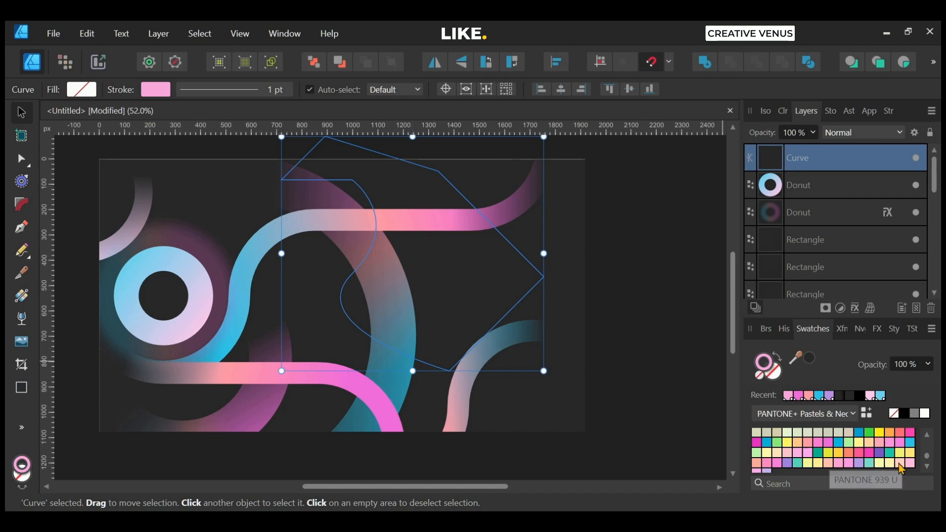
click(543, 300)
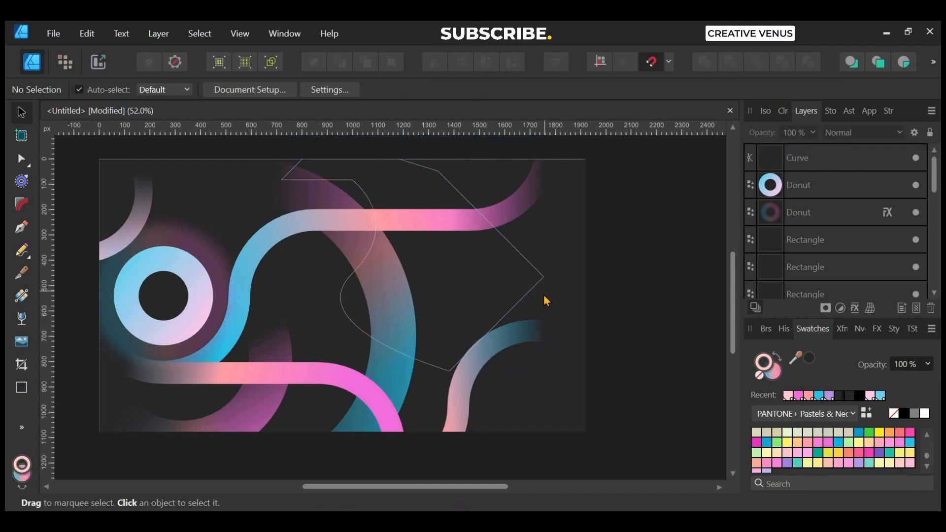
click(531, 295)
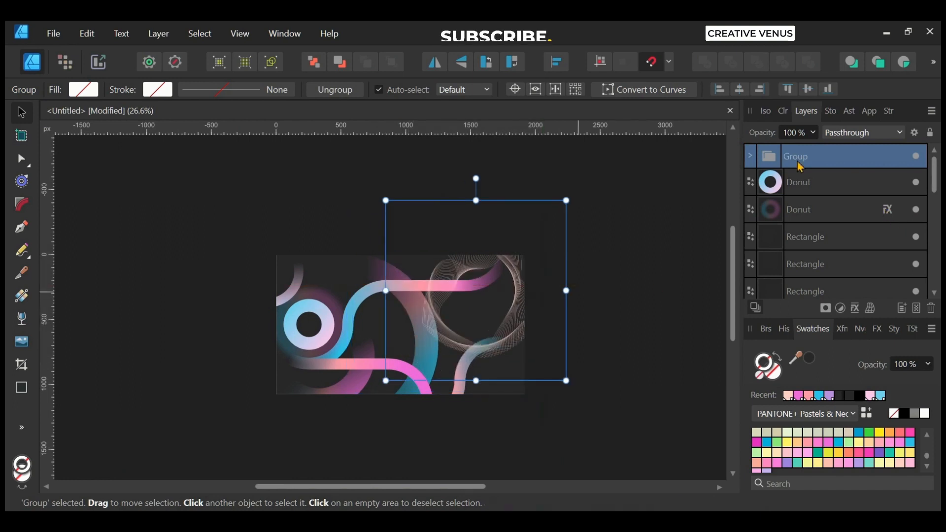
- Move the pink line-mesh group down near the background Rectangle, beneath the bands
scroll(down, 3)
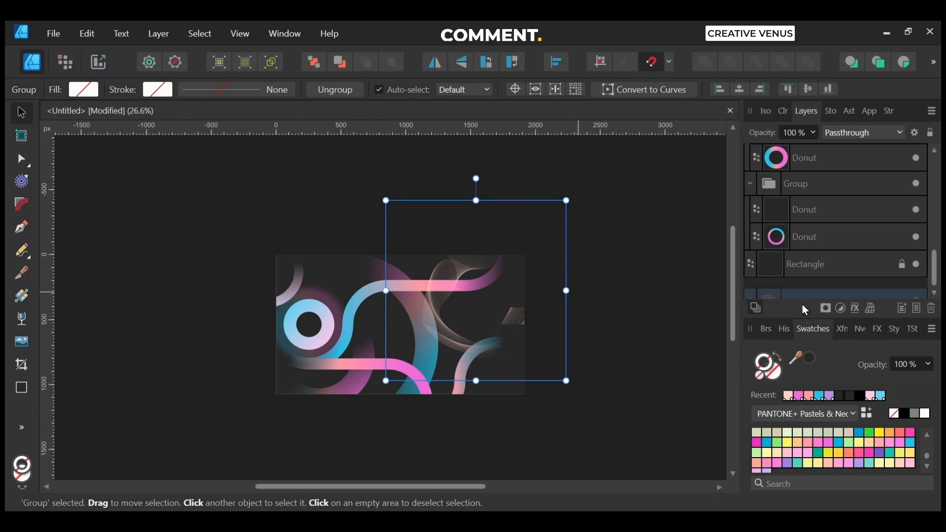
click(814, 237)
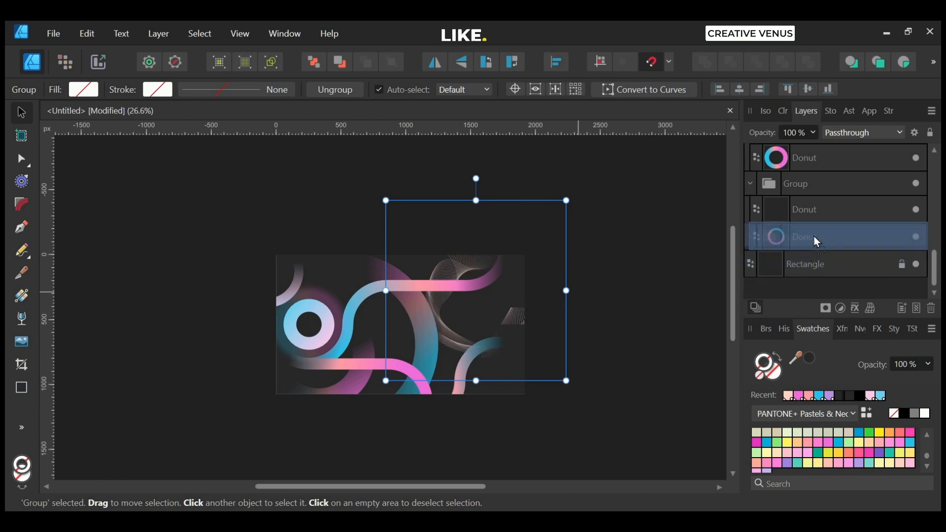